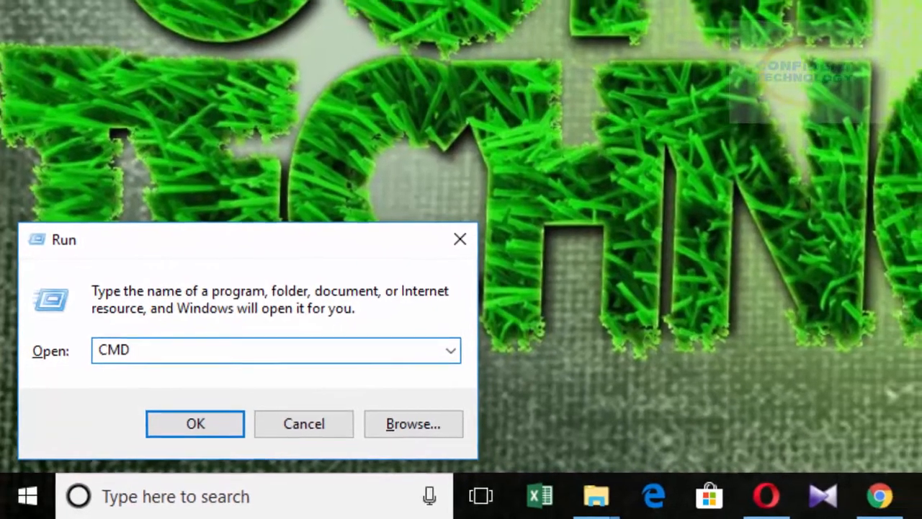
# Run CMD from the Run dialog and focus the new Command Prompt window.
pyautogui.click(195, 423)
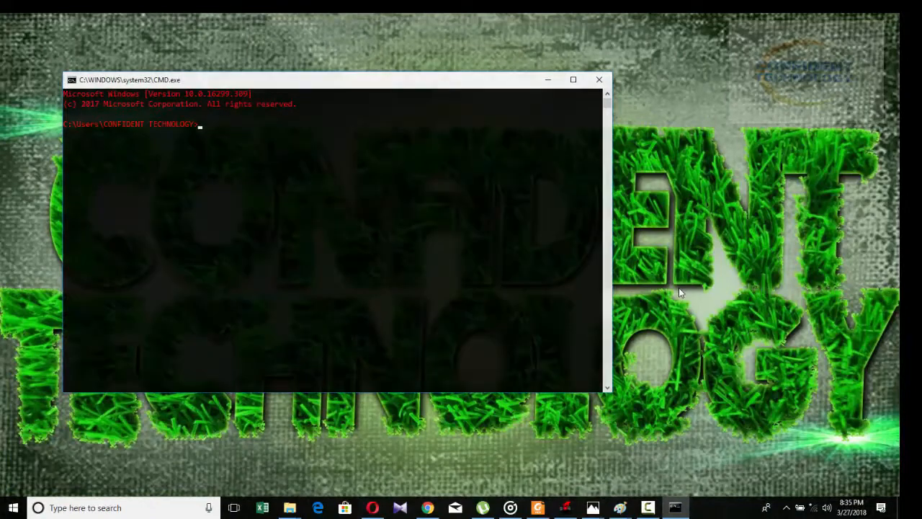
pyautogui.click(573, 79)
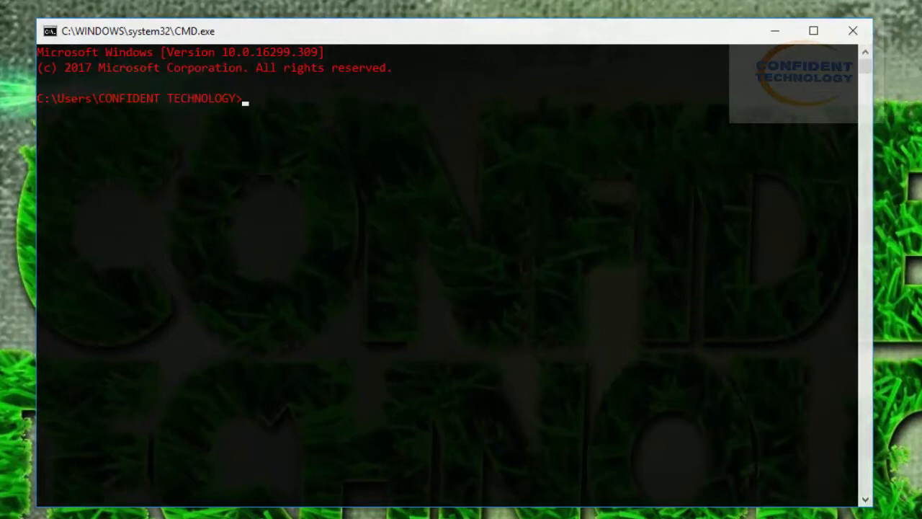
# Launch Word with START WINWORD, then enter START EXCEL at the prompt.
pyautogui.write('START')
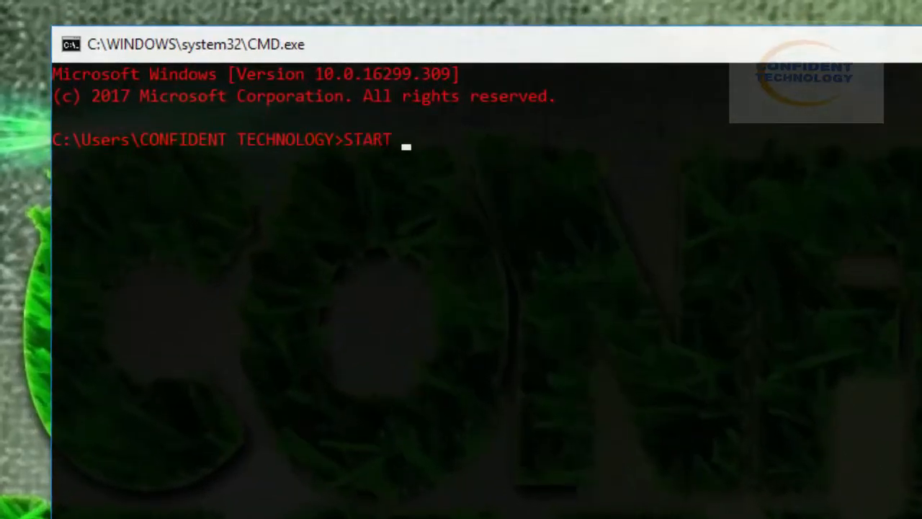
pyautogui.write('WINWORD')
pyautogui.write('S')
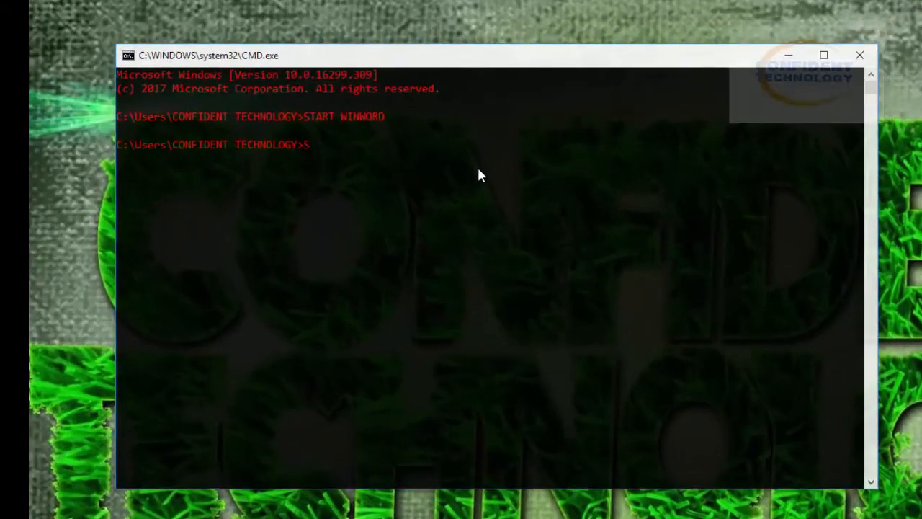
pyautogui.write('TART')
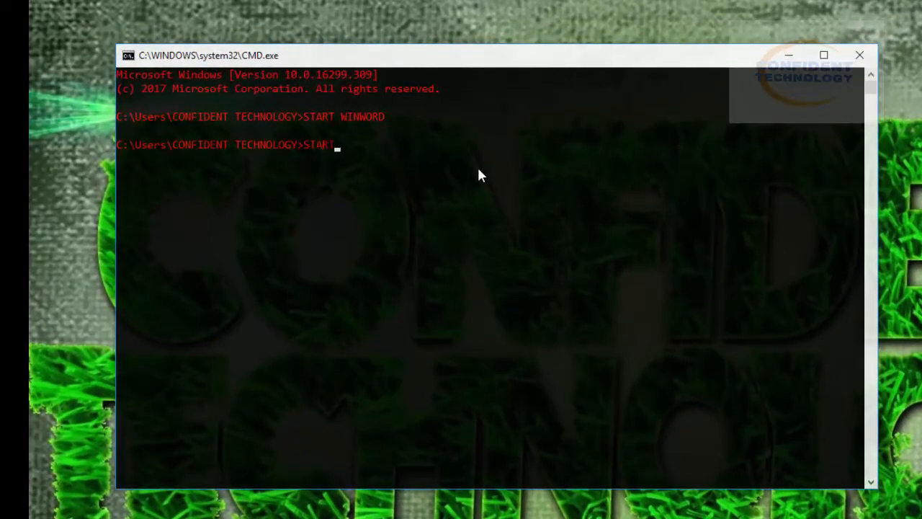
pyautogui.write('EXCEL')
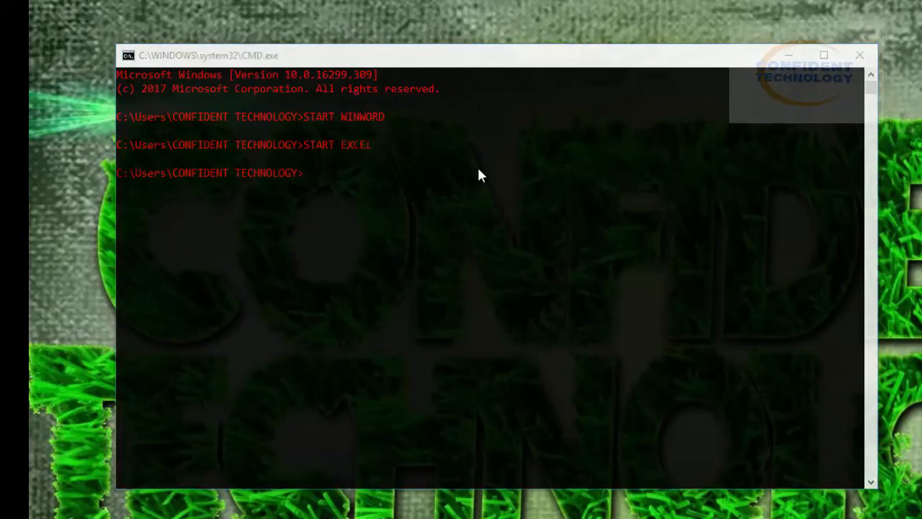
# Run START EXCEL, then launch Access with START MSACCESS.
pyautogui.press('enter')
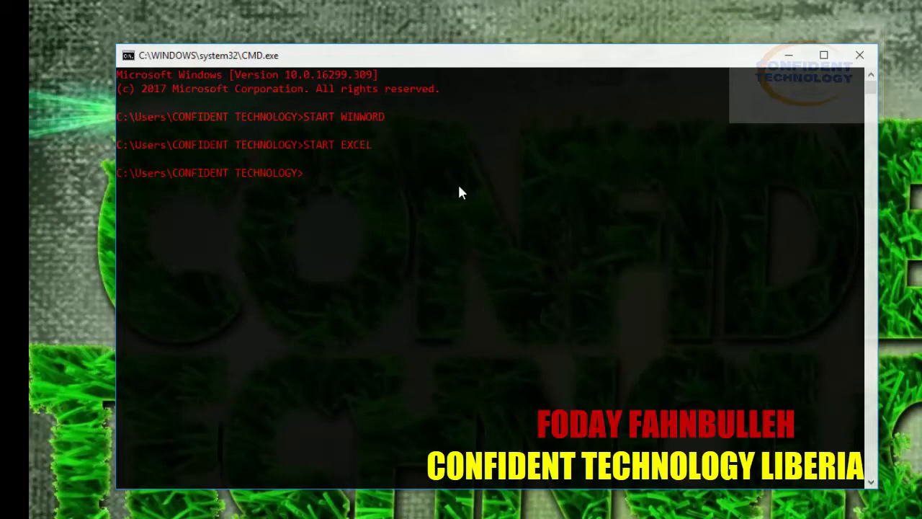
pyautogui.write('S')
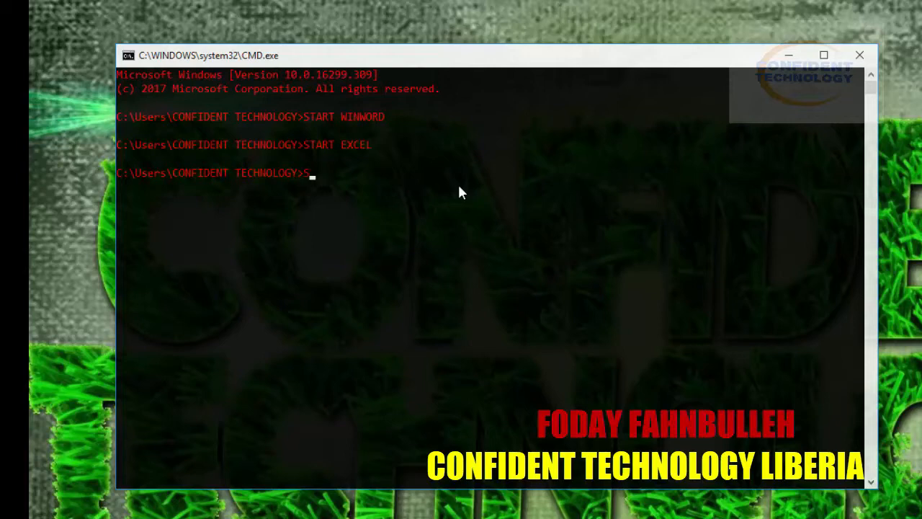
pyautogui.write('TART')
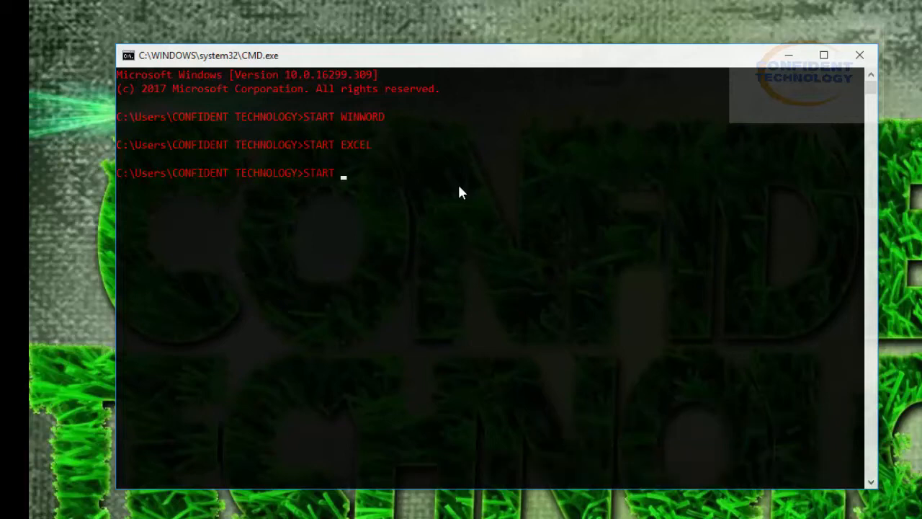
pyautogui.write('MS')
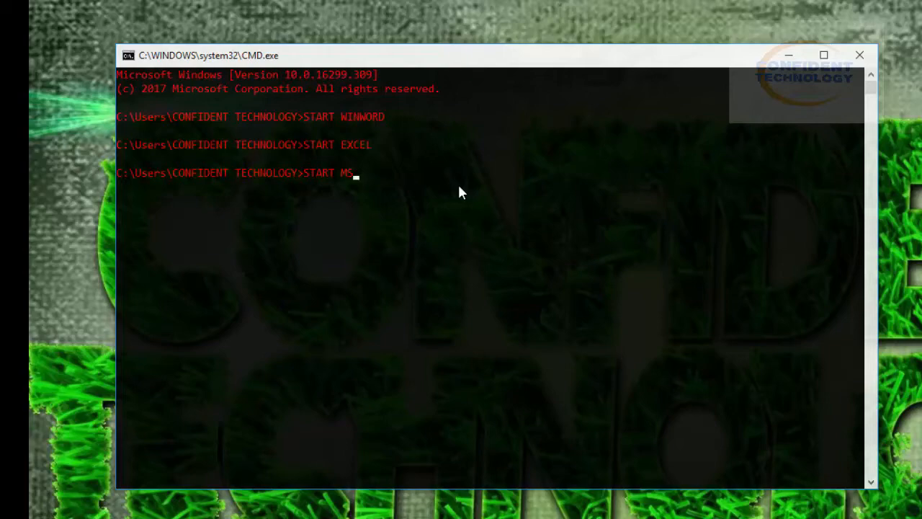
pyautogui.write('ACCESS')
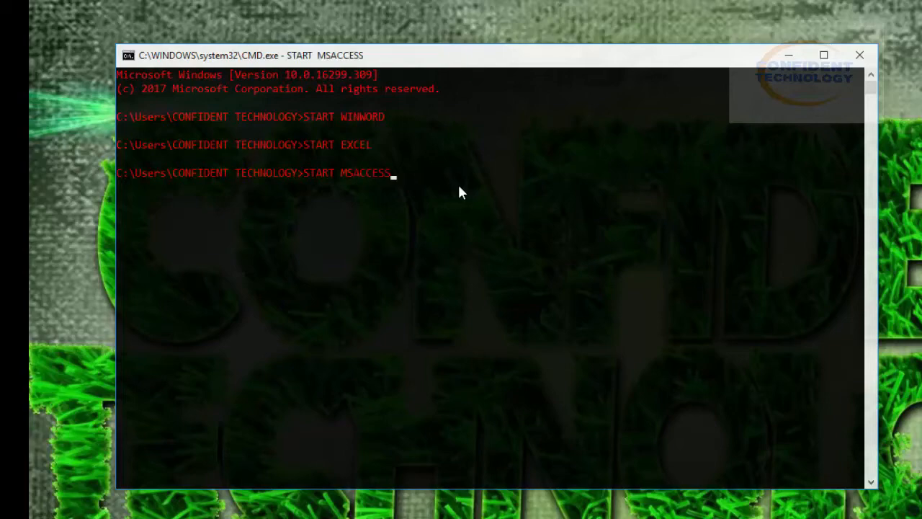
pyautogui.press('enter')
pyautogui.write('S')
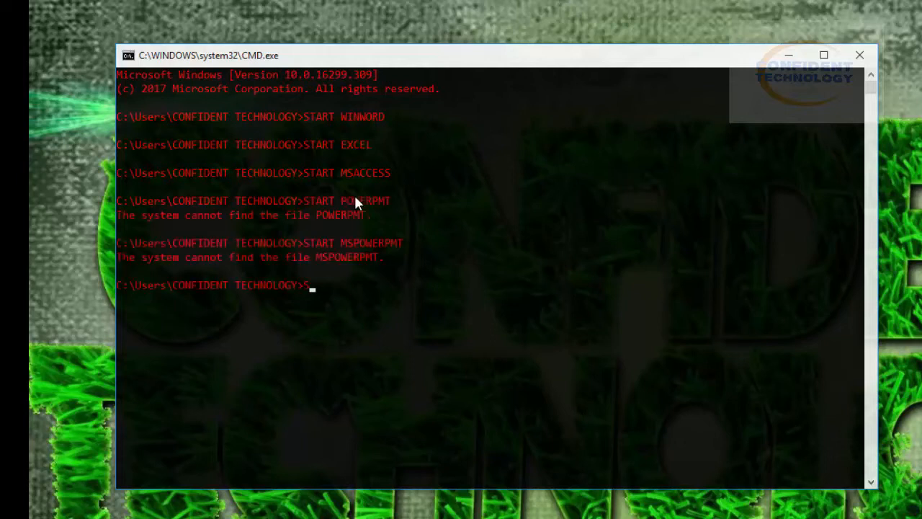
# Launch PowerPoint with the correctly spelled START POWERPNT command.
pyautogui.write('TART')
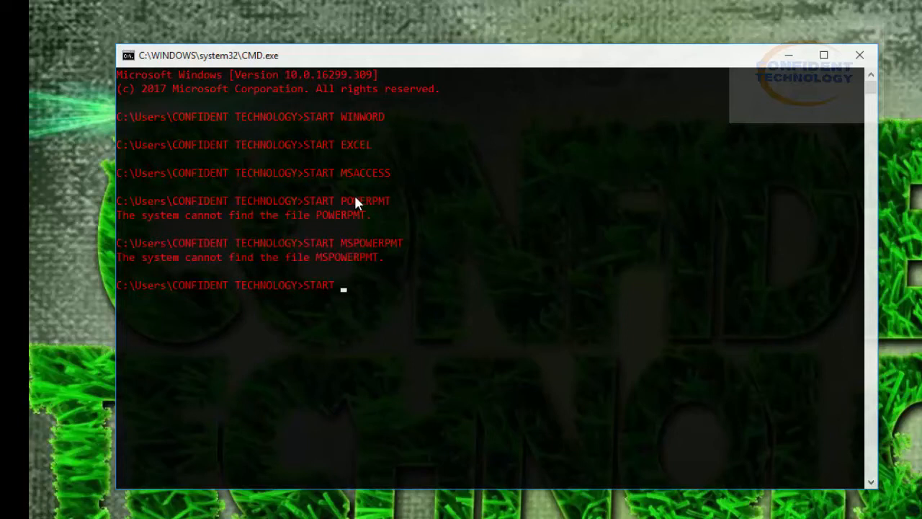
pyautogui.write('POWERP')
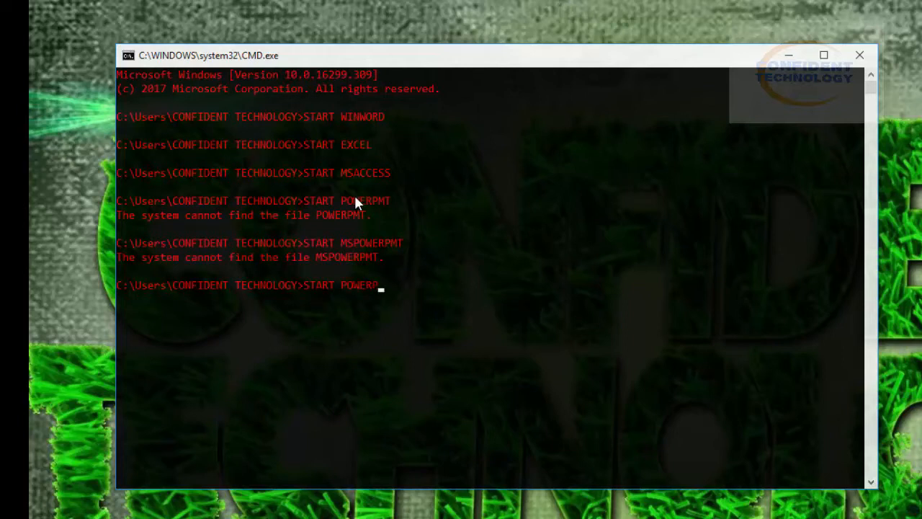
pyautogui.press('enter')
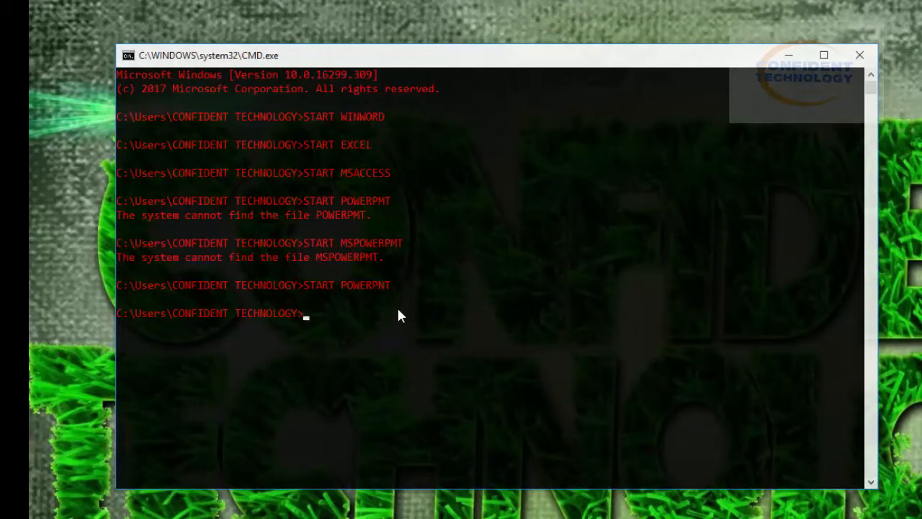
# Launch Lync with START LYNC at the prompt.
pyautogui.write('S')
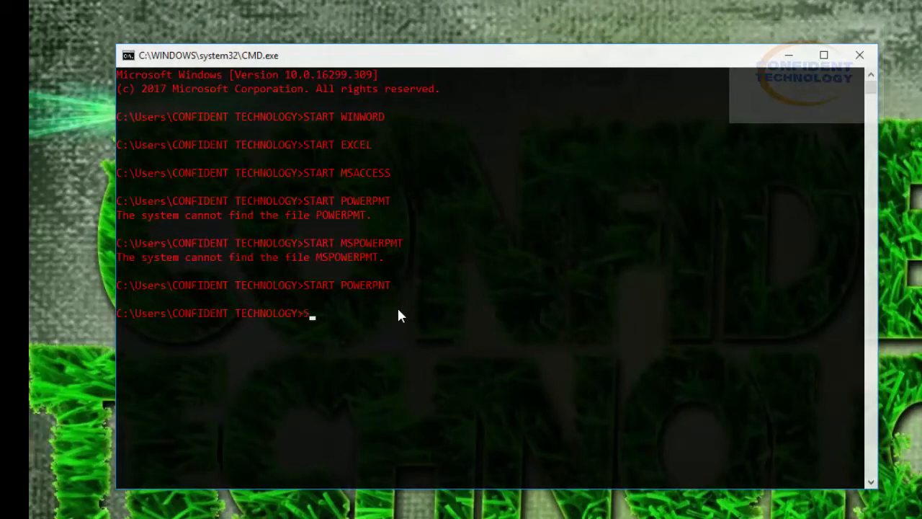
pyautogui.write('START')
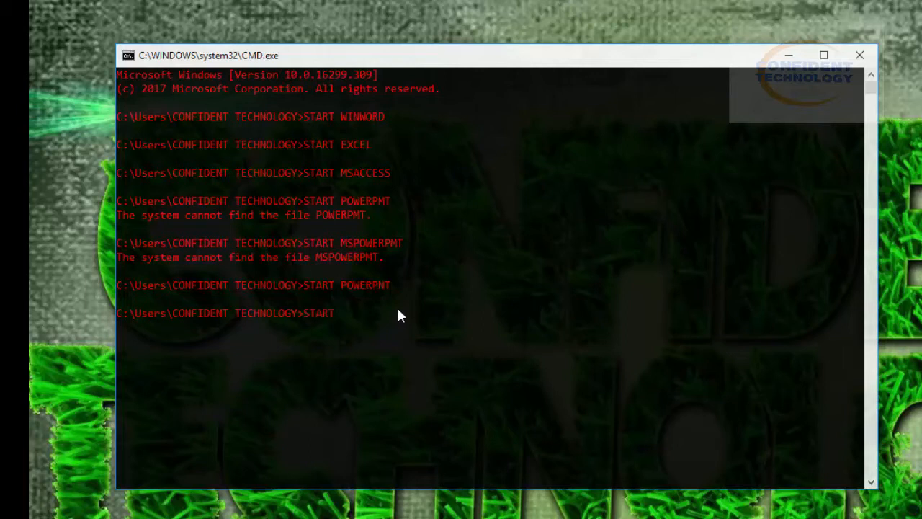
pyautogui.write('LYNC')
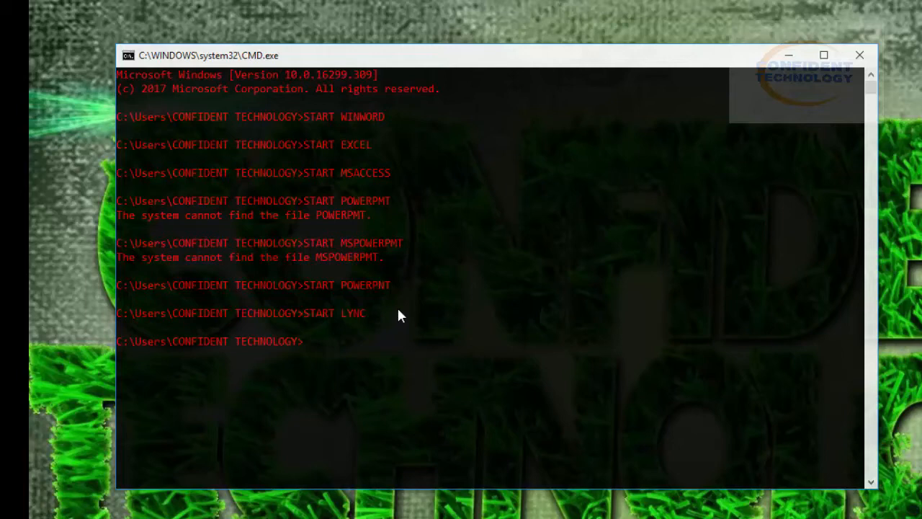
pyautogui.press('enter')
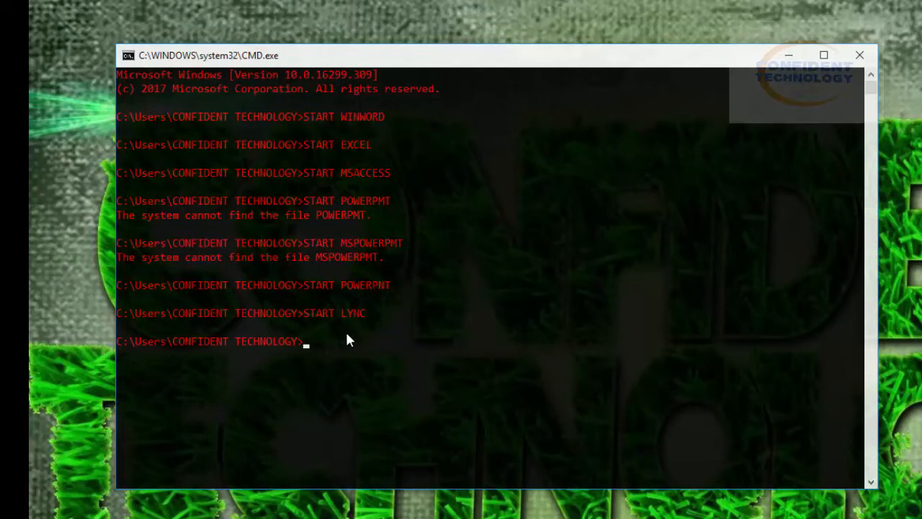
pyautogui.moveTo(328, 381)
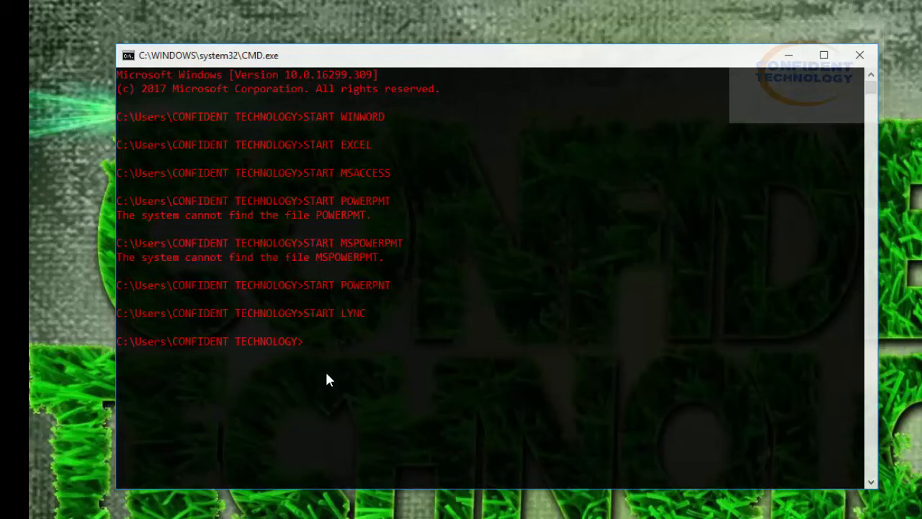
# Launch OneNote with START ONENOTE and dismiss its not-connected notice.
pyautogui.write('STA')
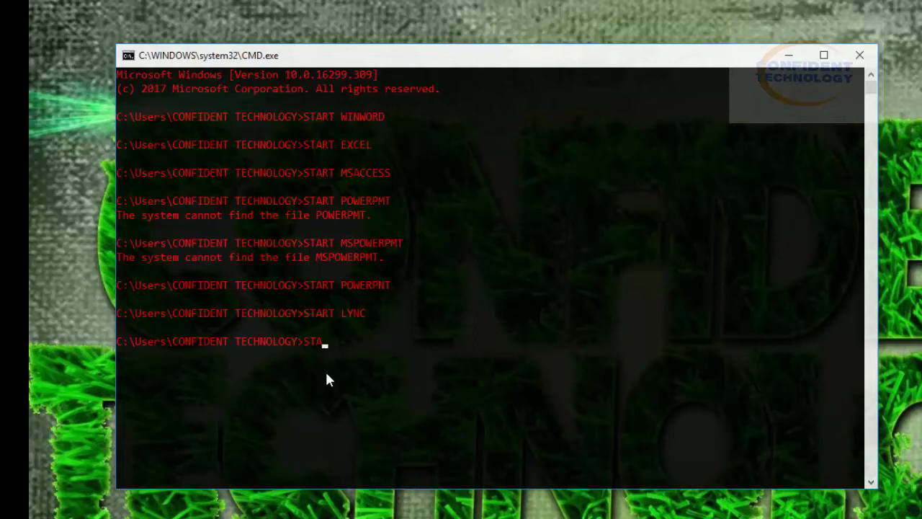
pyautogui.write('RT')
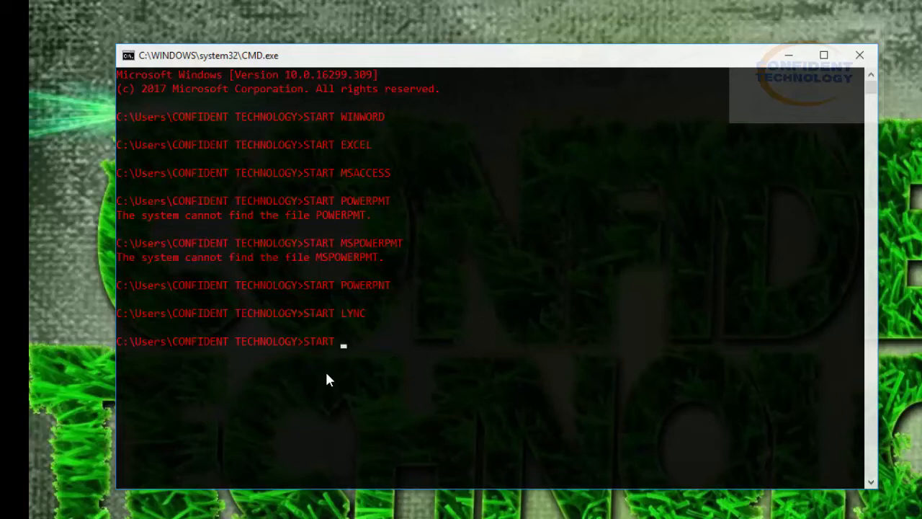
pyautogui.write('ONENOTE')
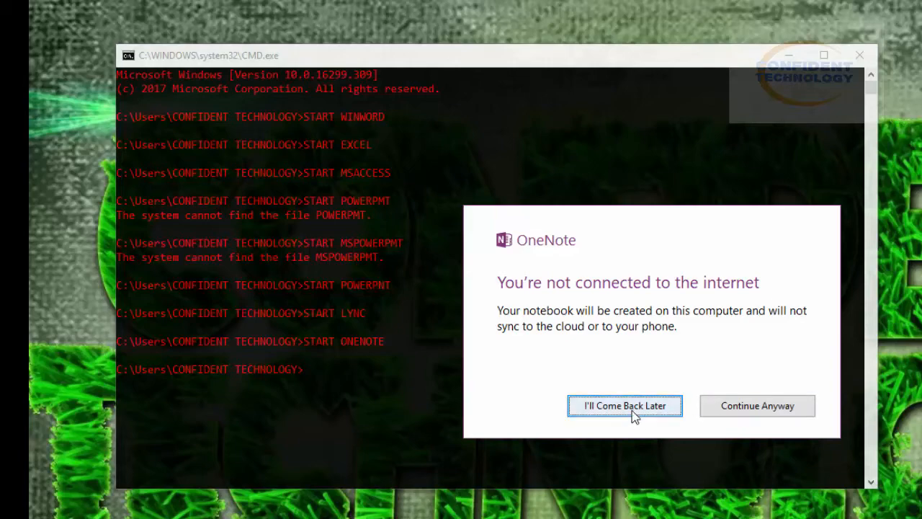
pyautogui.click(625, 404)
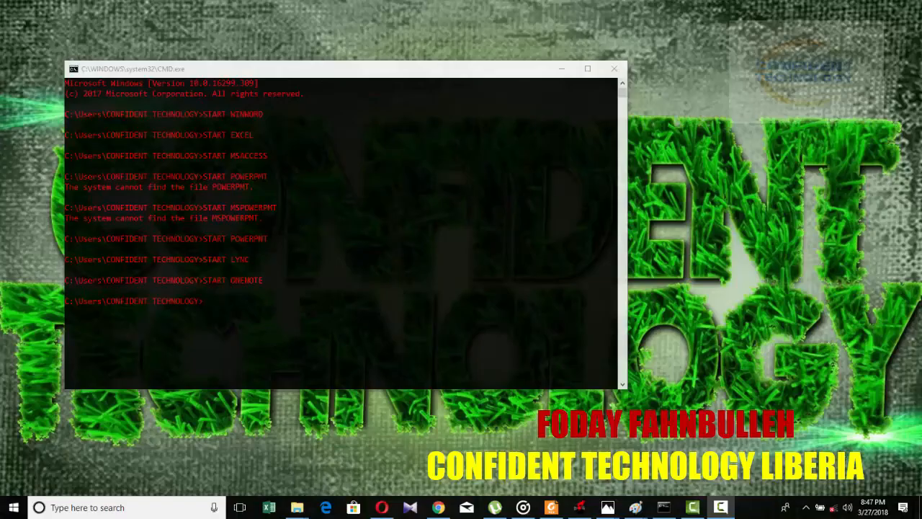